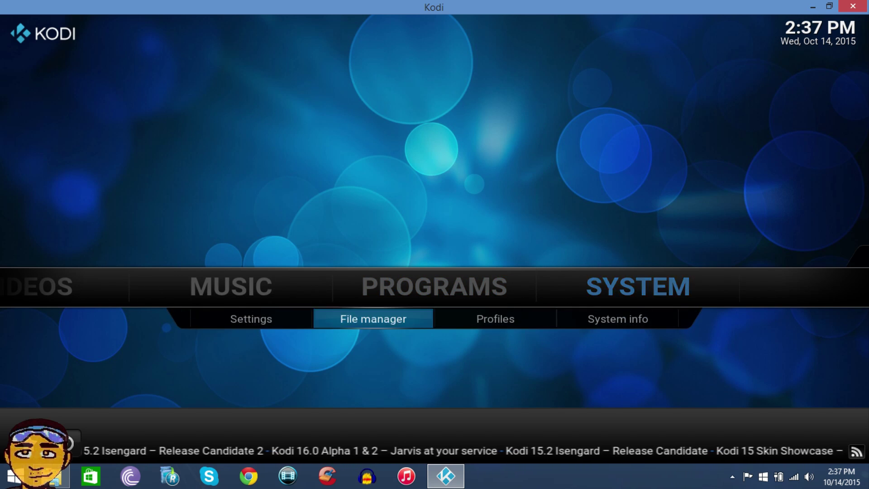
Open File manager from the SYSTEM section of the home screen.
{"action": "left_click", "coordinate": [373, 319]}
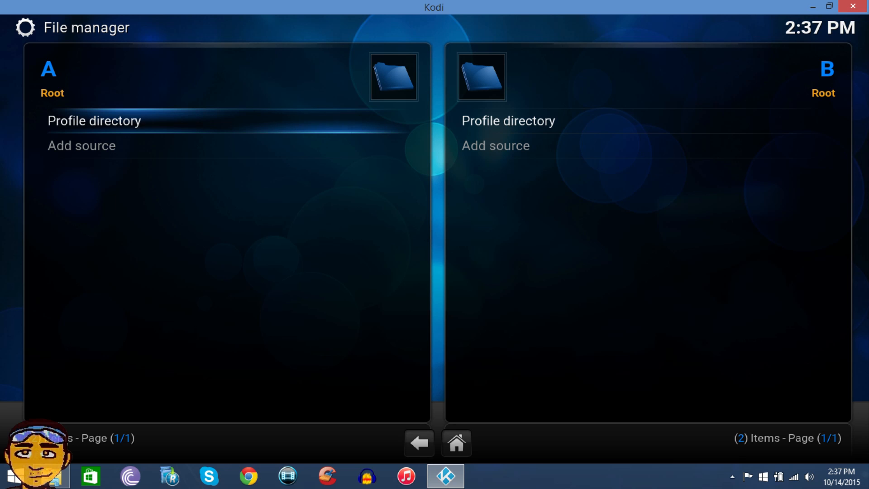
{"action": "left_click", "coordinate": [81, 145]}
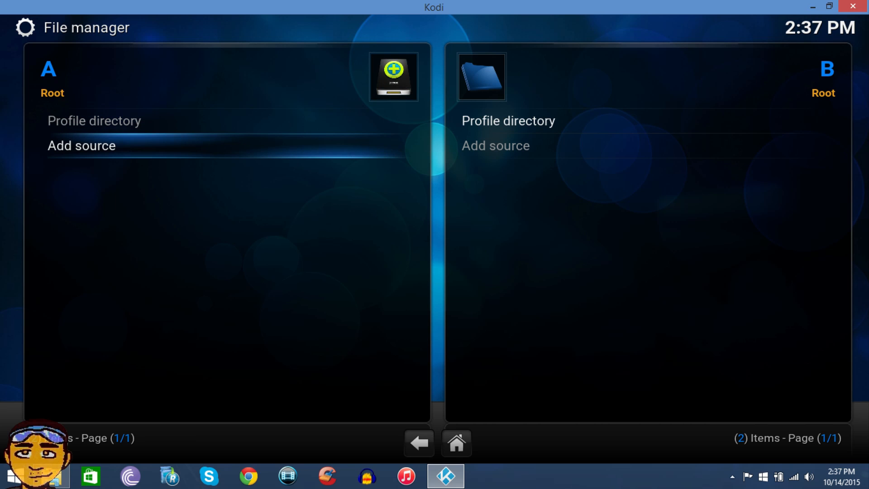
{"action": "left_click", "coordinate": [81, 146]}
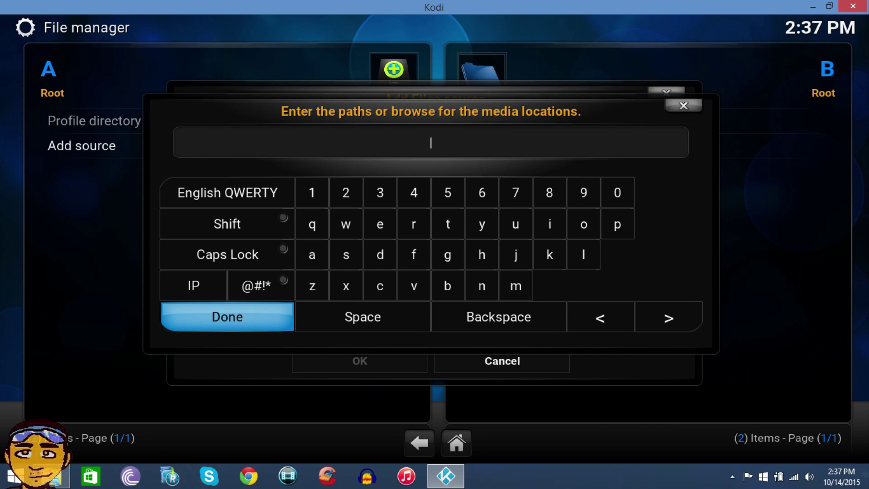
{"action": "type", "text": "http://f"}
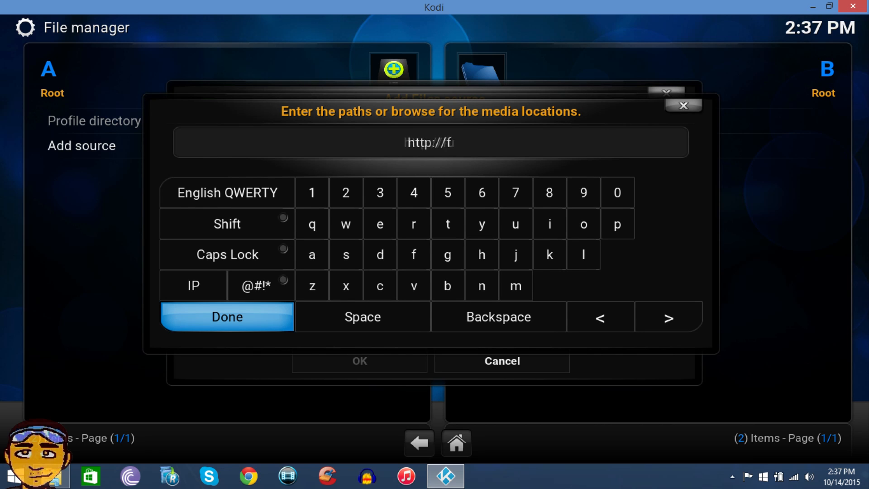
{"action": "type", "text": "usion."}
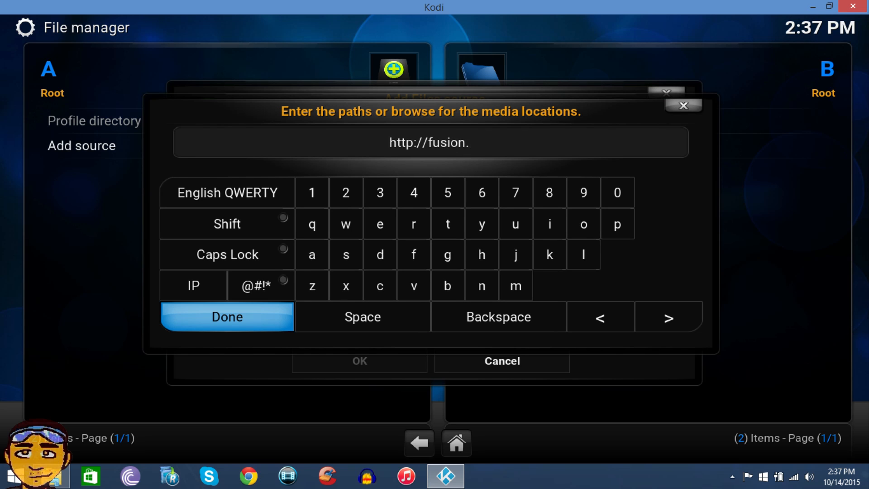
{"action": "type", "text": "tvaddons"}
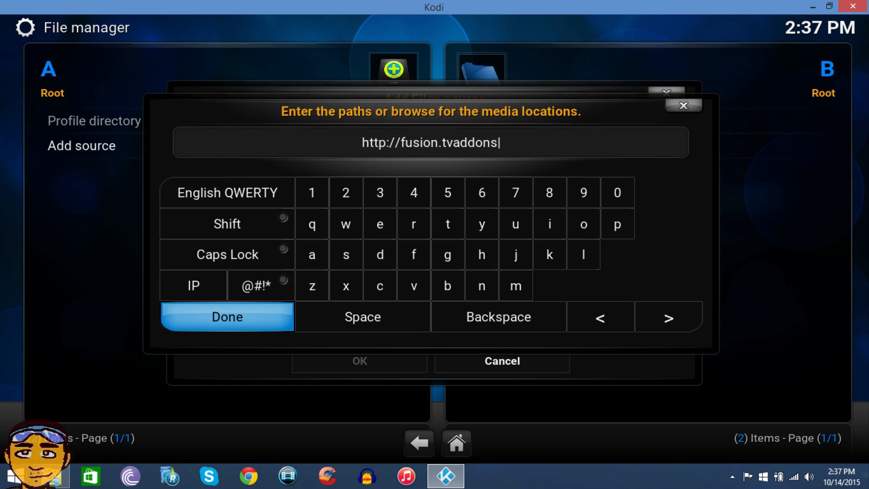
{"action": "left_click", "coordinate": [312, 254]}
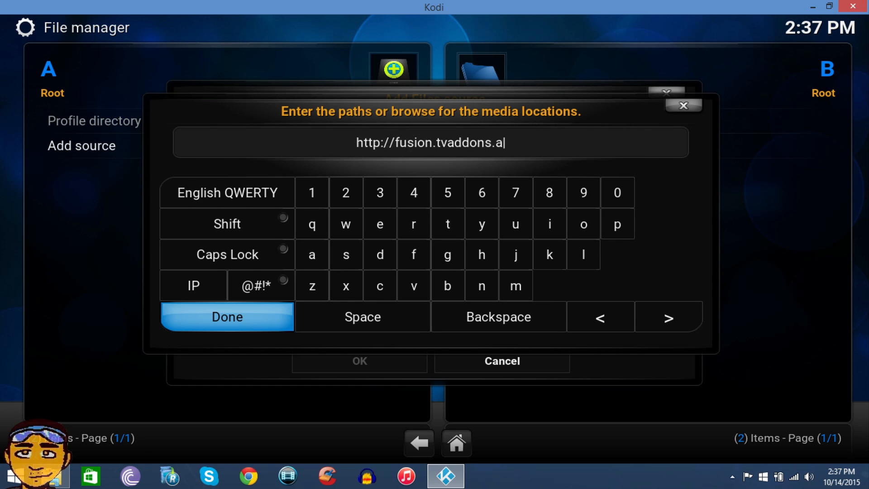
{"action": "left_click", "coordinate": [448, 255]}
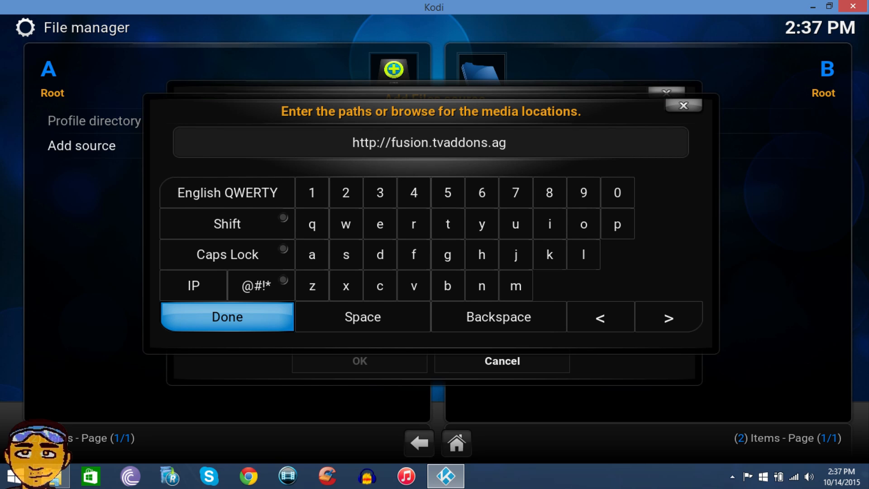
Name the fusion.tvaddons.ag source '.TvAddons', save it, and return home.
{"action": "left_click", "coordinate": [227, 317]}
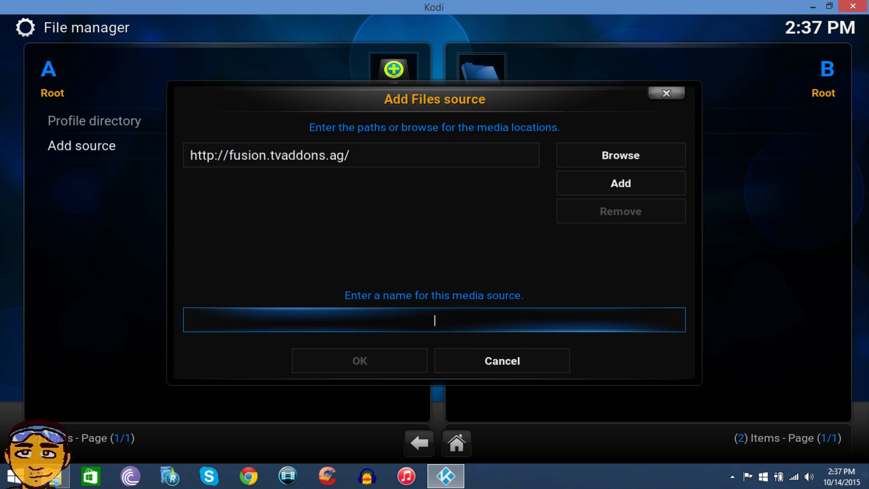
{"action": "type", "text": "."}
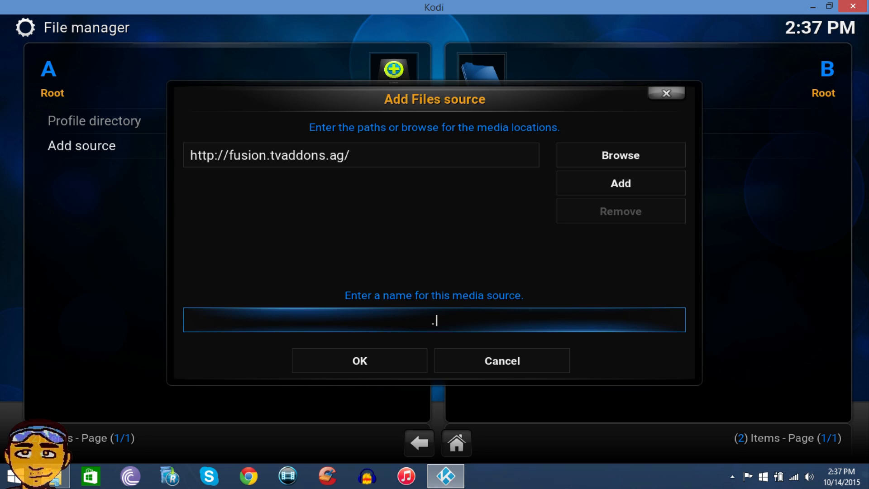
{"action": "type", "text": "TvA"}
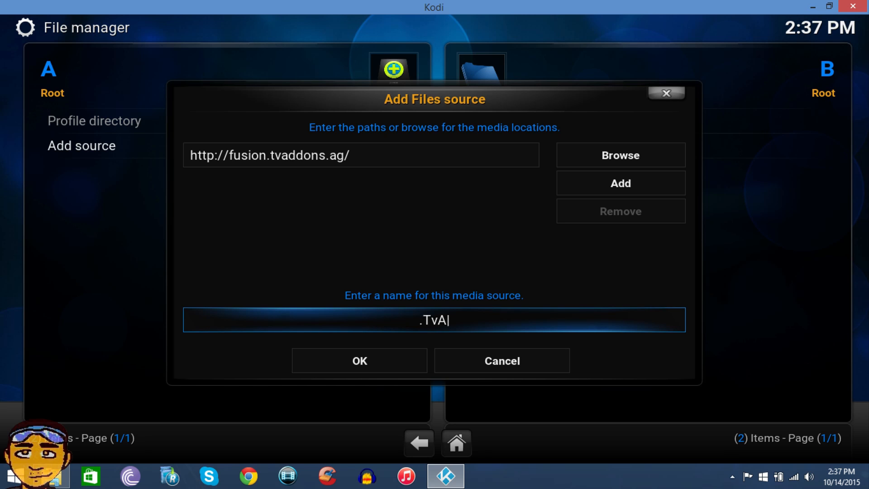
{"action": "type", "text": "ddons"}
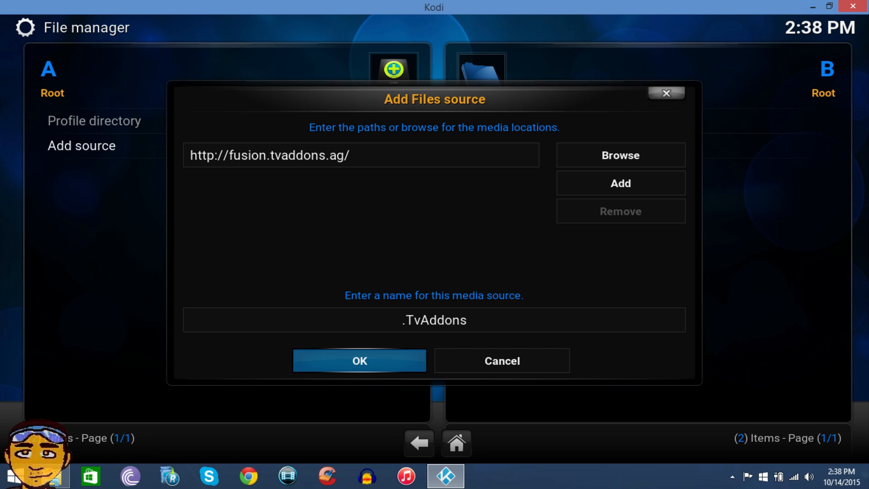
{"action": "left_click", "coordinate": [358, 361]}
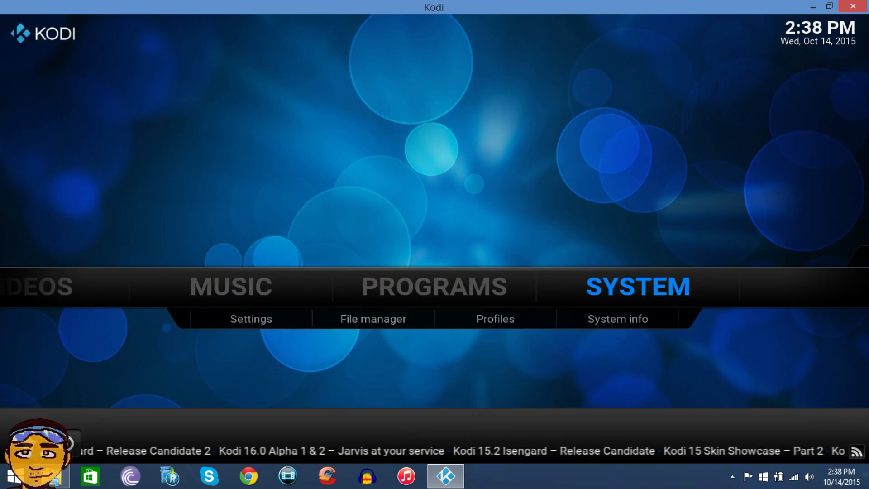
Open Add-ons > Install from zip file, showing the .TvAddons source.
{"action": "left_click", "coordinate": [250, 318]}
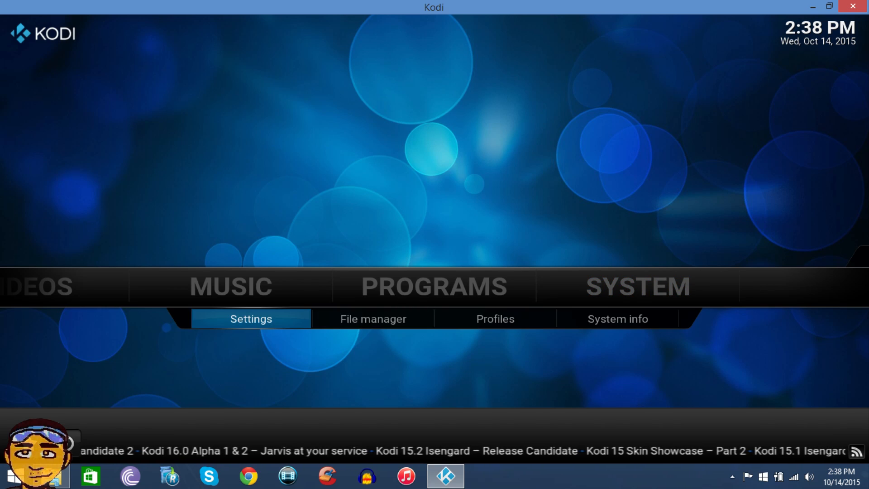
{"action": "left_click", "coordinate": [250, 319]}
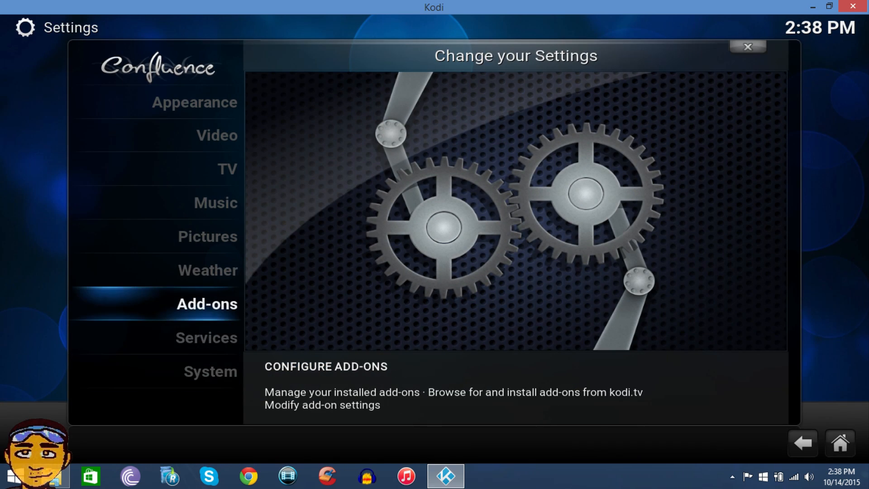
{"action": "left_click", "coordinate": [206, 304]}
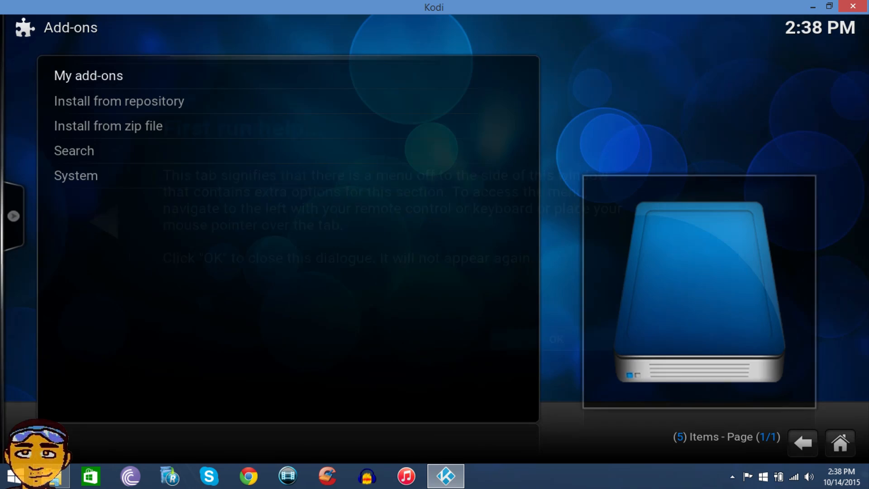
{"action": "left_click", "coordinate": [108, 125]}
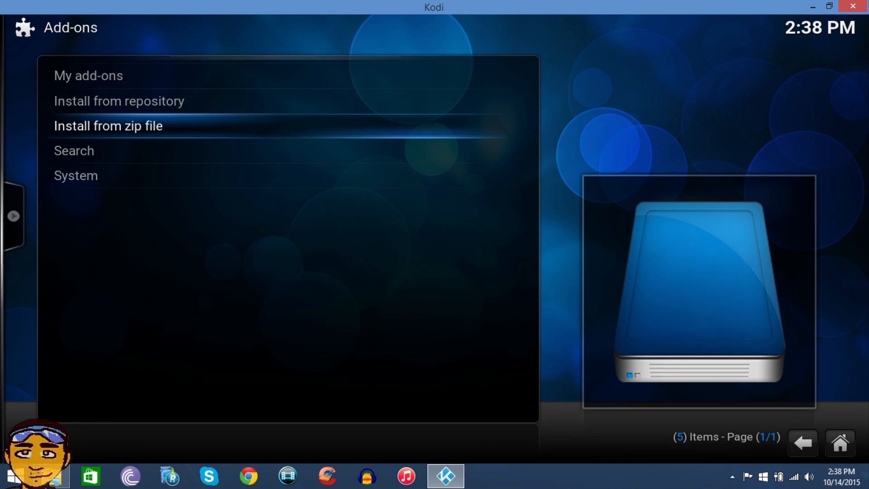
{"action": "left_click", "coordinate": [108, 126]}
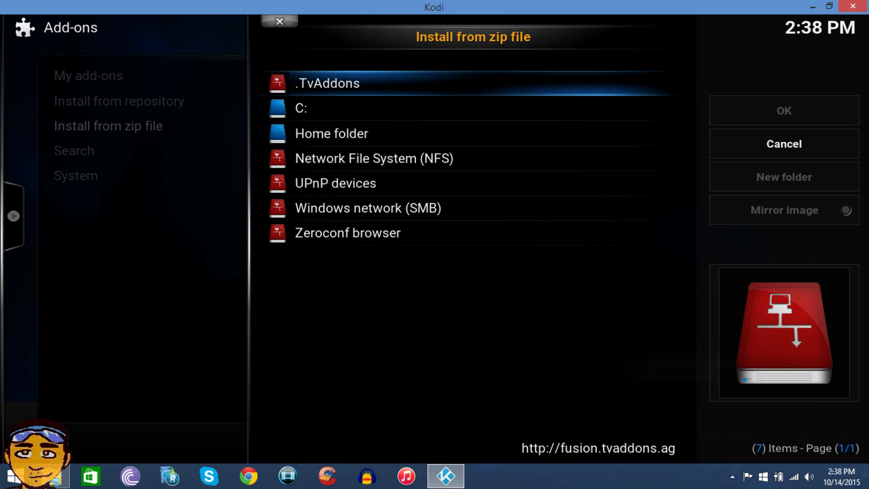
Install repository.lambda from .TvAddons > xbmc-repos > english.
{"action": "double_click", "coordinate": [327, 83]}
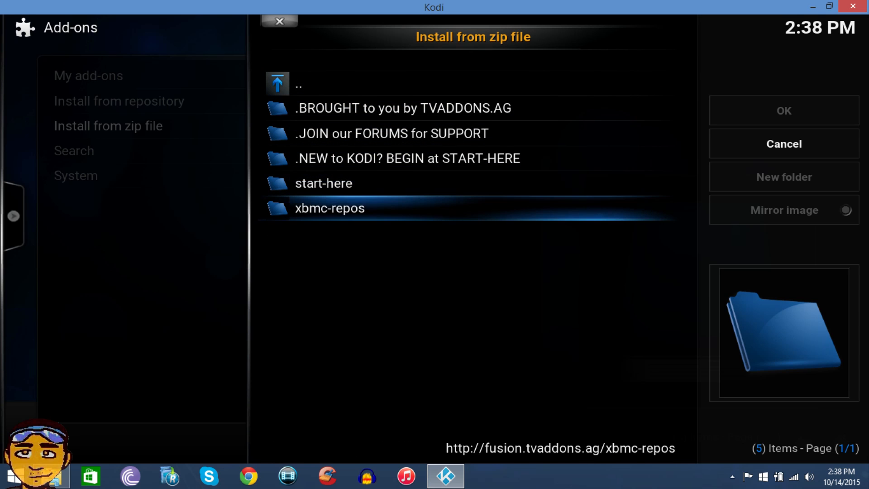
{"action": "double_click", "coordinate": [329, 208]}
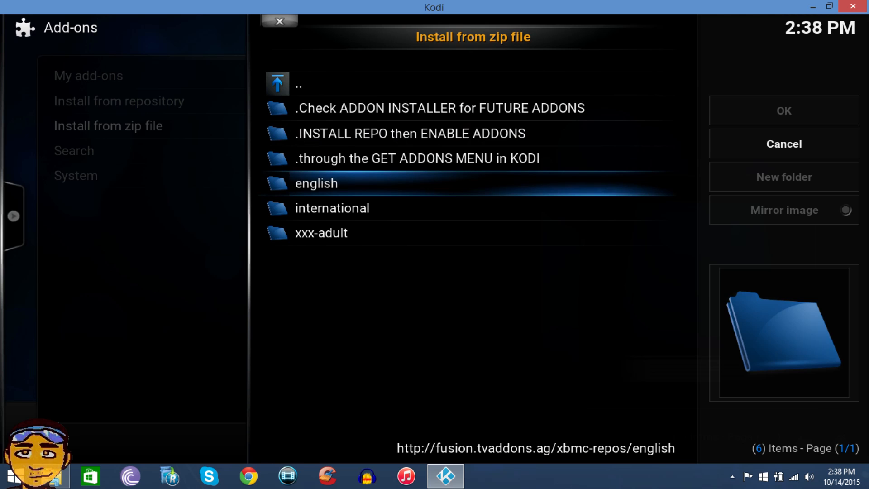
{"action": "double_click", "coordinate": [316, 183]}
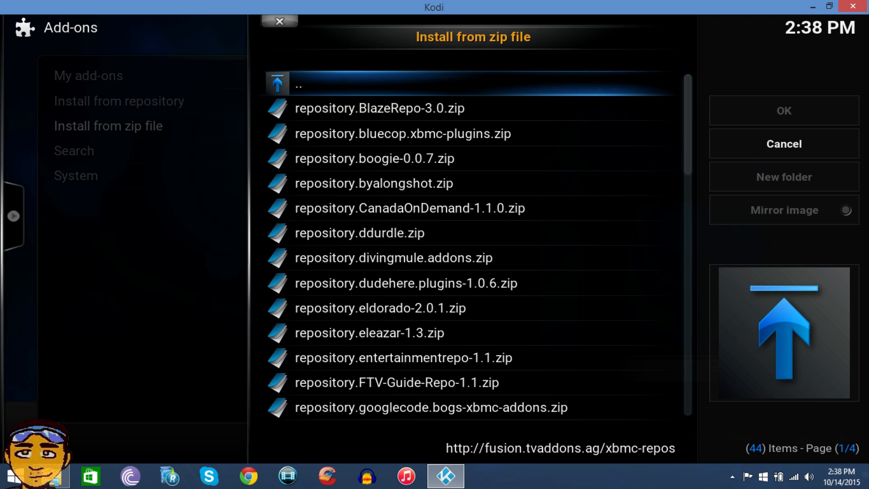
{"action": "left_click", "coordinate": [380, 108]}
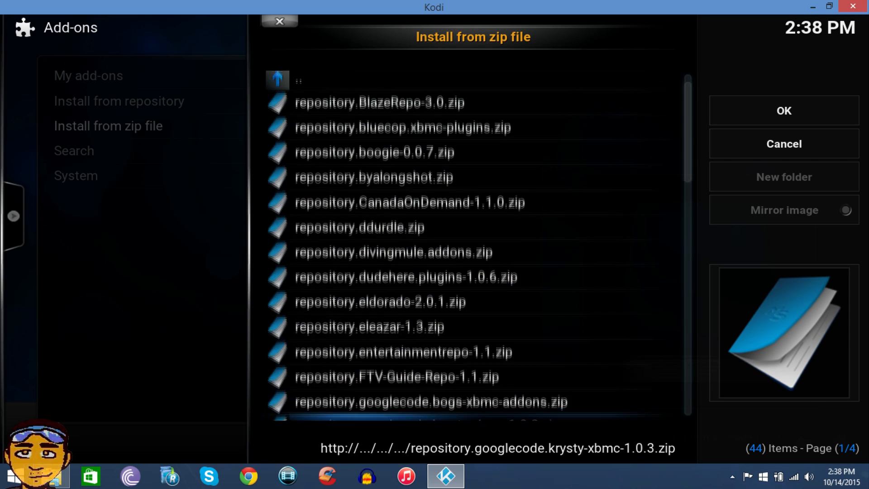
{"action": "scroll", "scroll_direction": "down", "scroll_amount": 3}
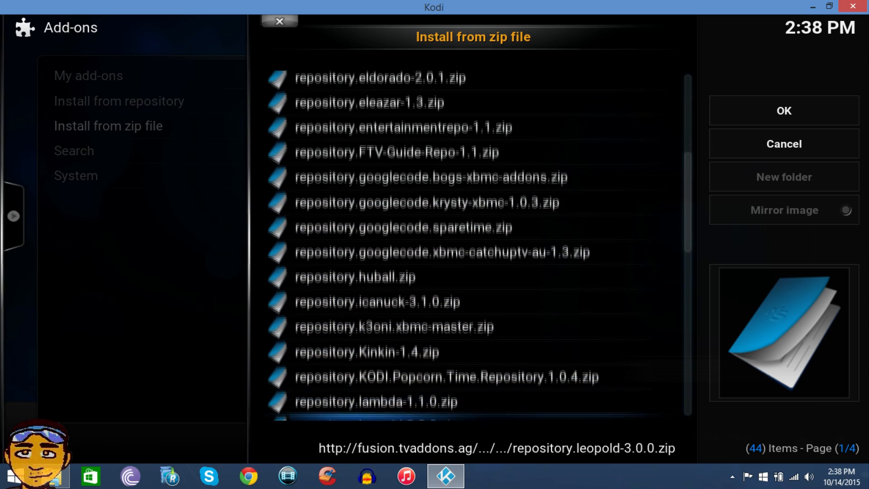
{"action": "scroll", "scroll_direction": "down", "scroll_amount": 3}
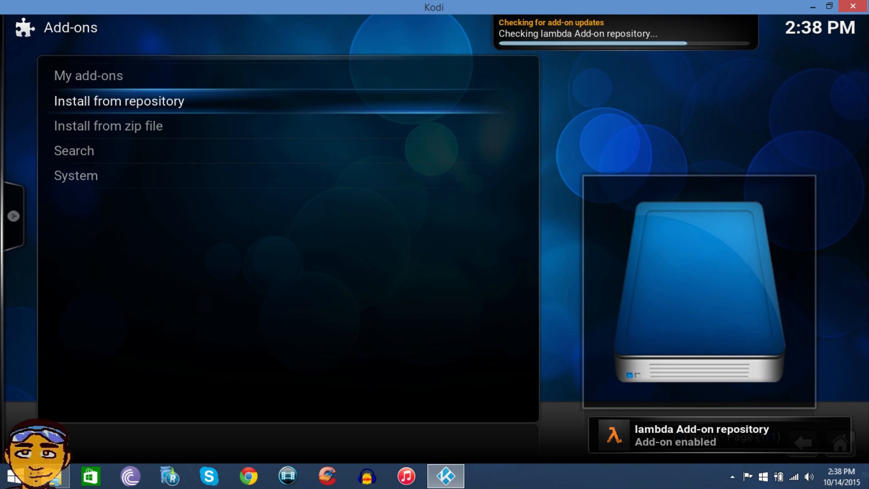
Install Genesis from the lambda Add-on repository's Video add-ons.
{"action": "left_click", "coordinate": [118, 101]}
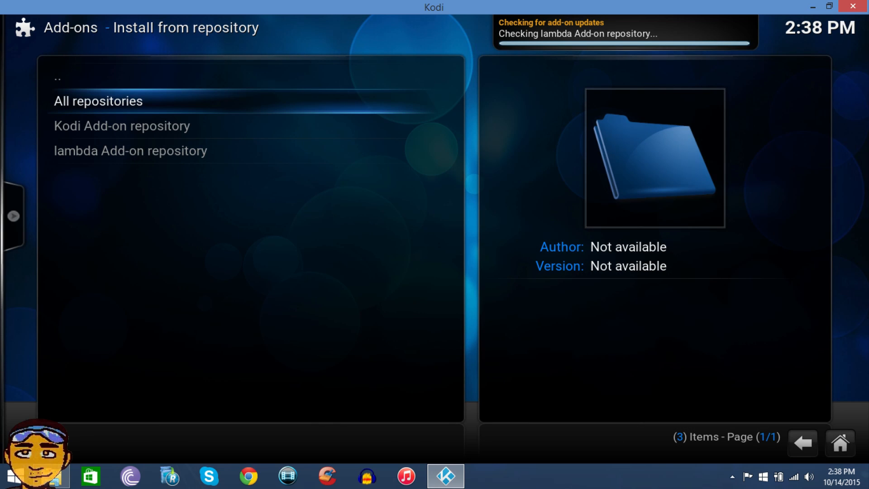
{"action": "left_click", "coordinate": [130, 150]}
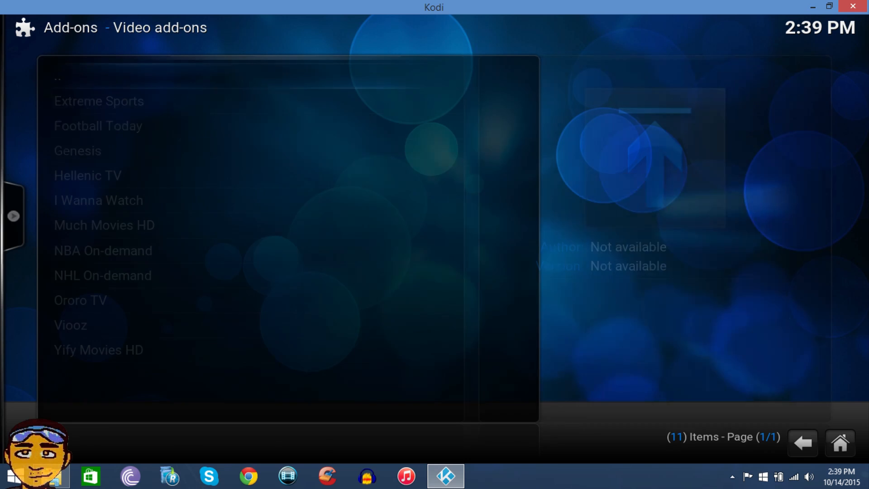
{"action": "left_click", "coordinate": [77, 150]}
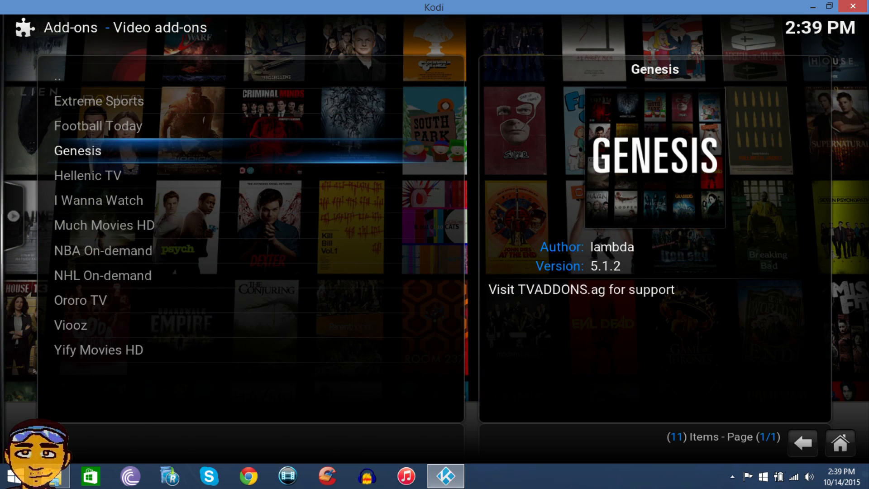
{"action": "left_click", "coordinate": [77, 150]}
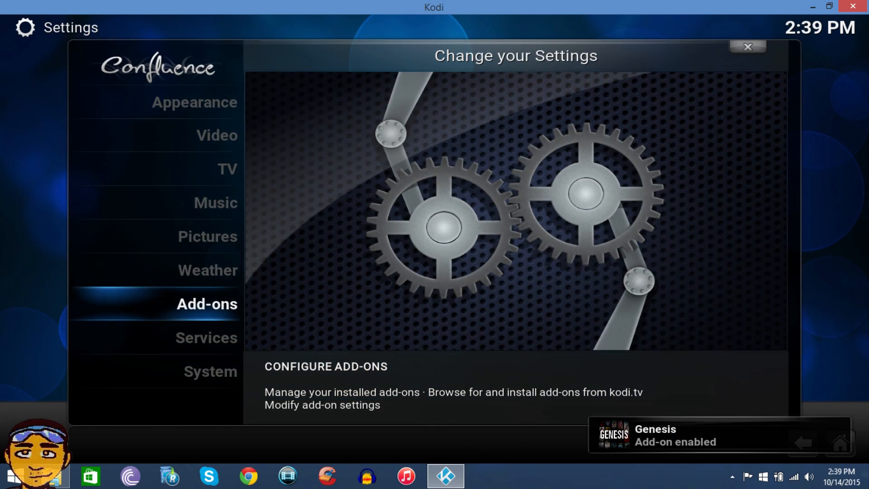
Go back home and launch Genesis from Videos > Add-ons.
{"action": "left_click", "coordinate": [747, 46]}
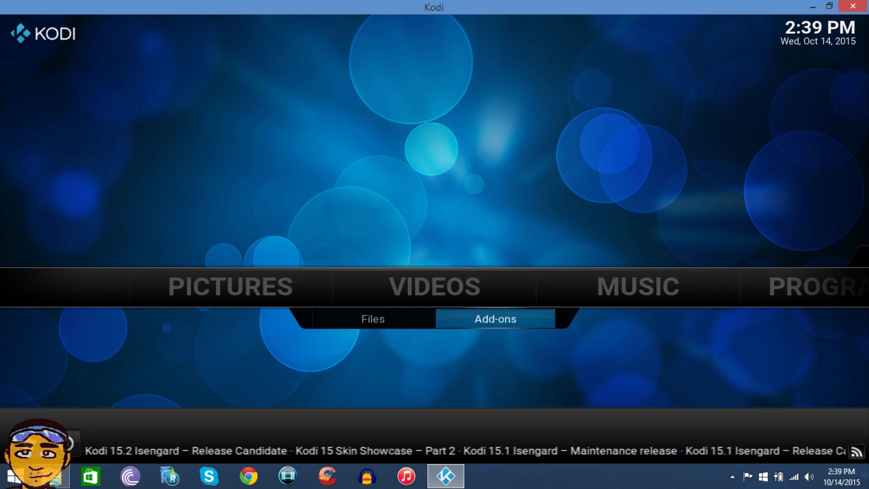
{"action": "left_click", "coordinate": [494, 319]}
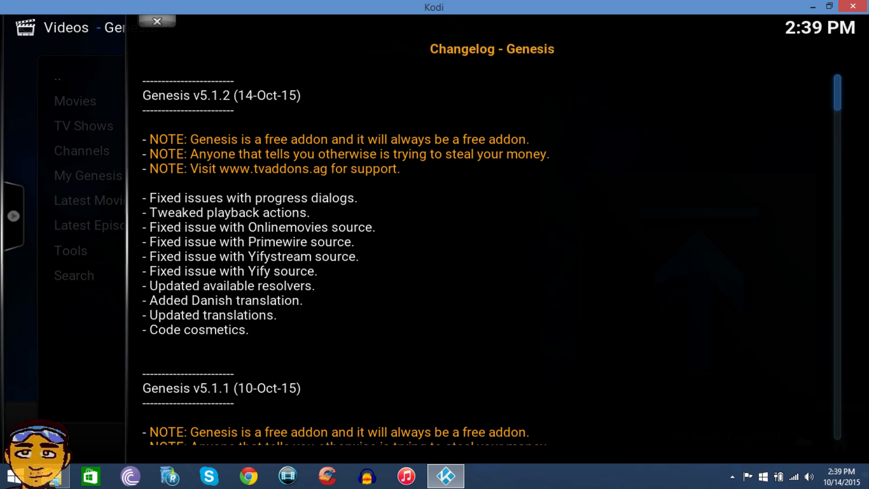
Scroll through and close the Genesis changelog, then select Movies.
{"action": "scroll", "scroll_direction": "down", "scroll_amount": 3}
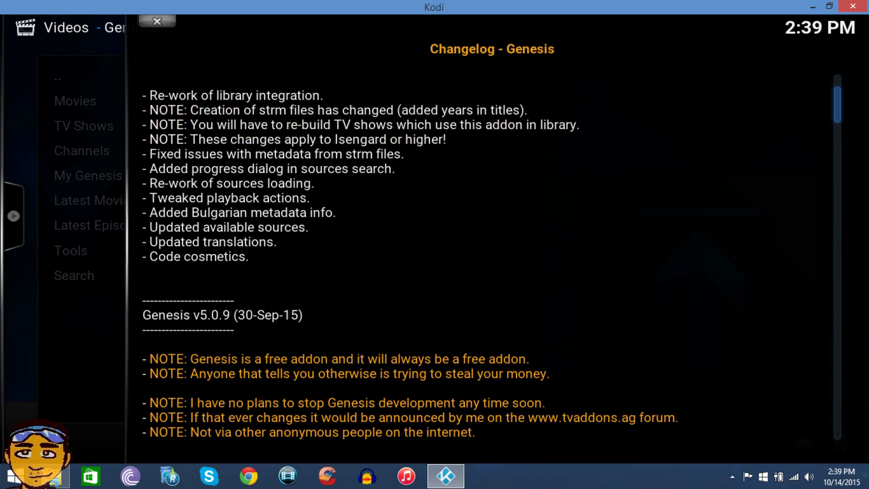
{"action": "scroll", "scroll_direction": "down", "scroll_amount": 3}
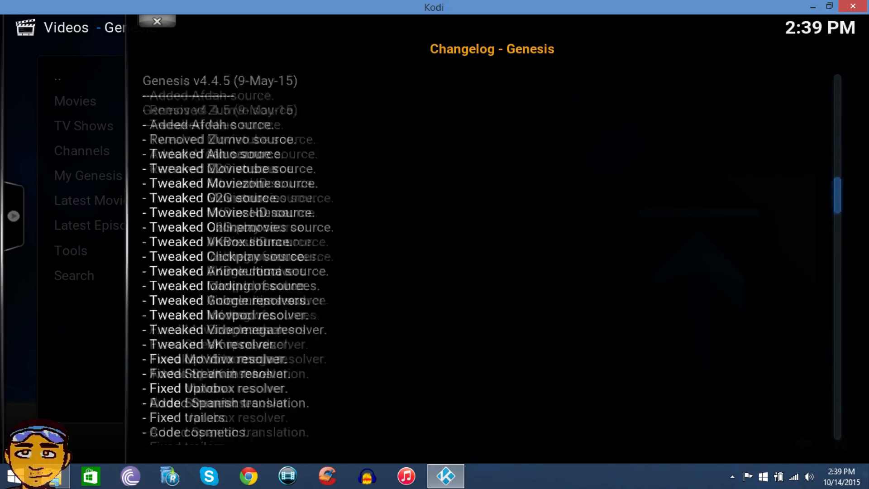
{"action": "scroll", "scroll_direction": "down", "scroll_amount": 3}
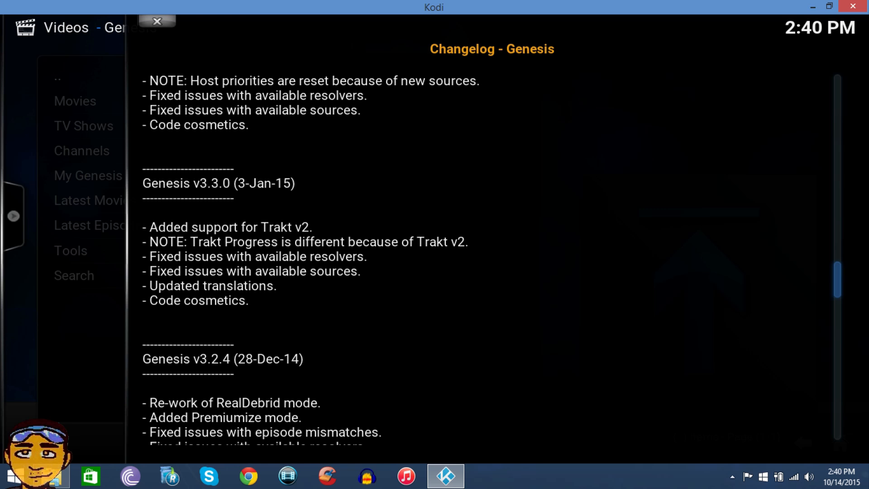
{"action": "left_click", "coordinate": [157, 22]}
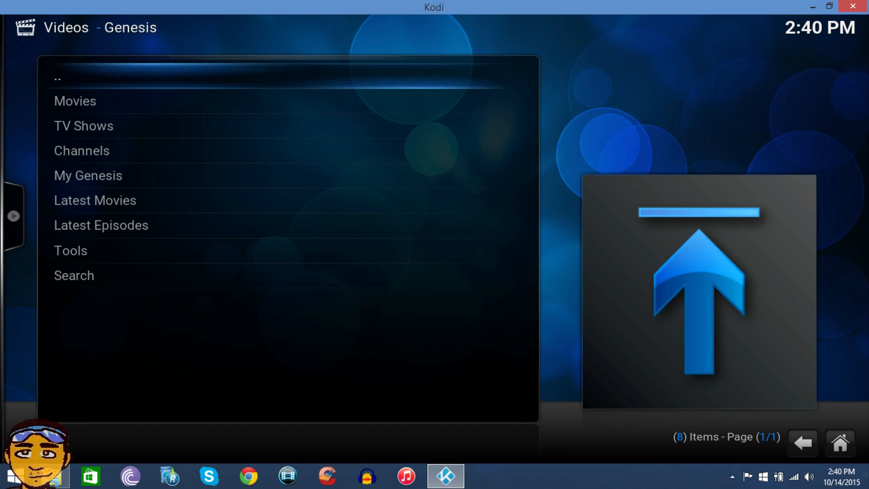
{"action": "left_click", "coordinate": [74, 101]}
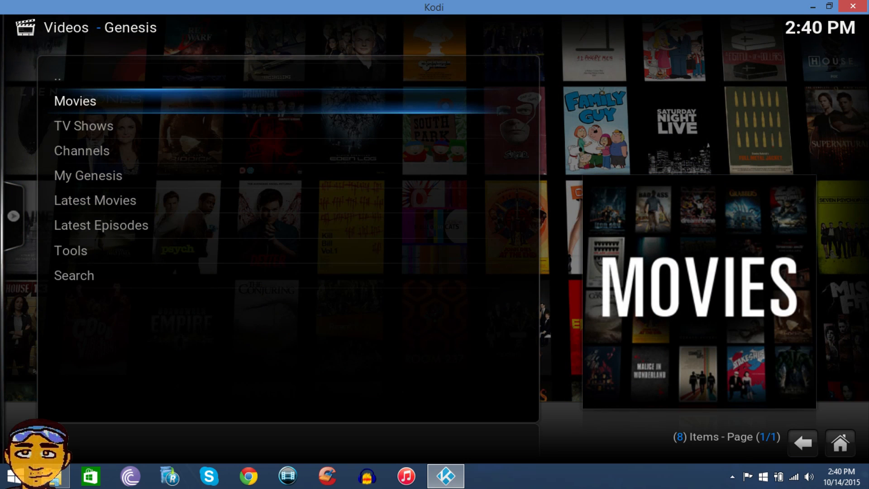